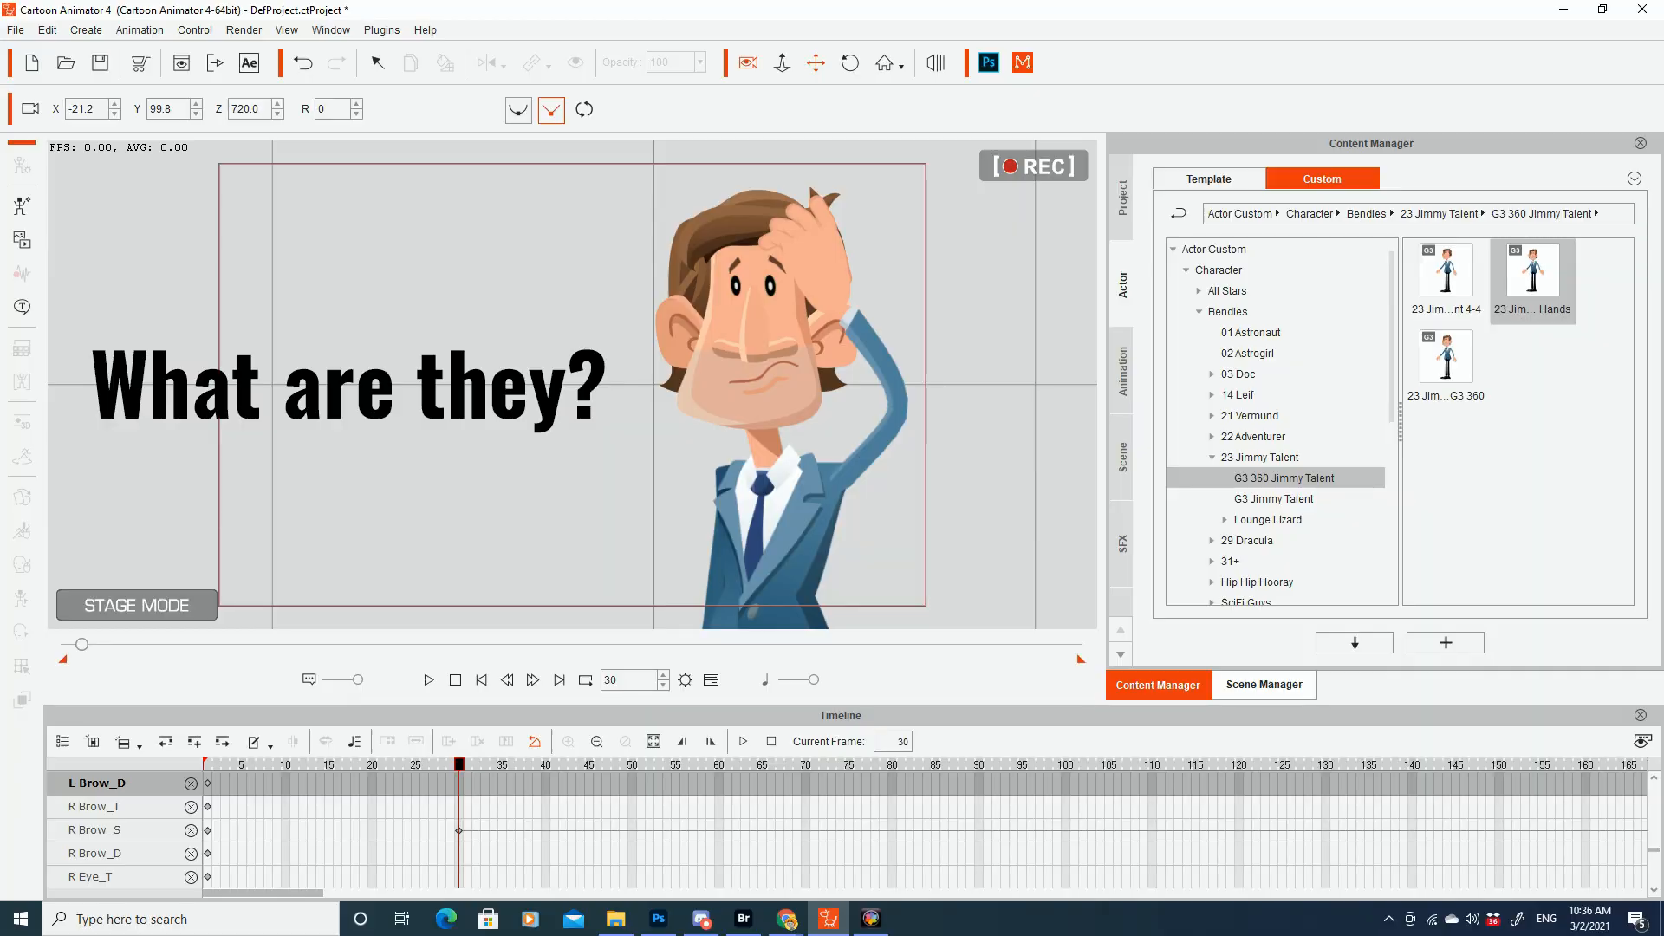
# Add the 'sofa 1' prop from DIY Living Room to the stage beside Jimmy Talent
pyautogui.click(429, 679)
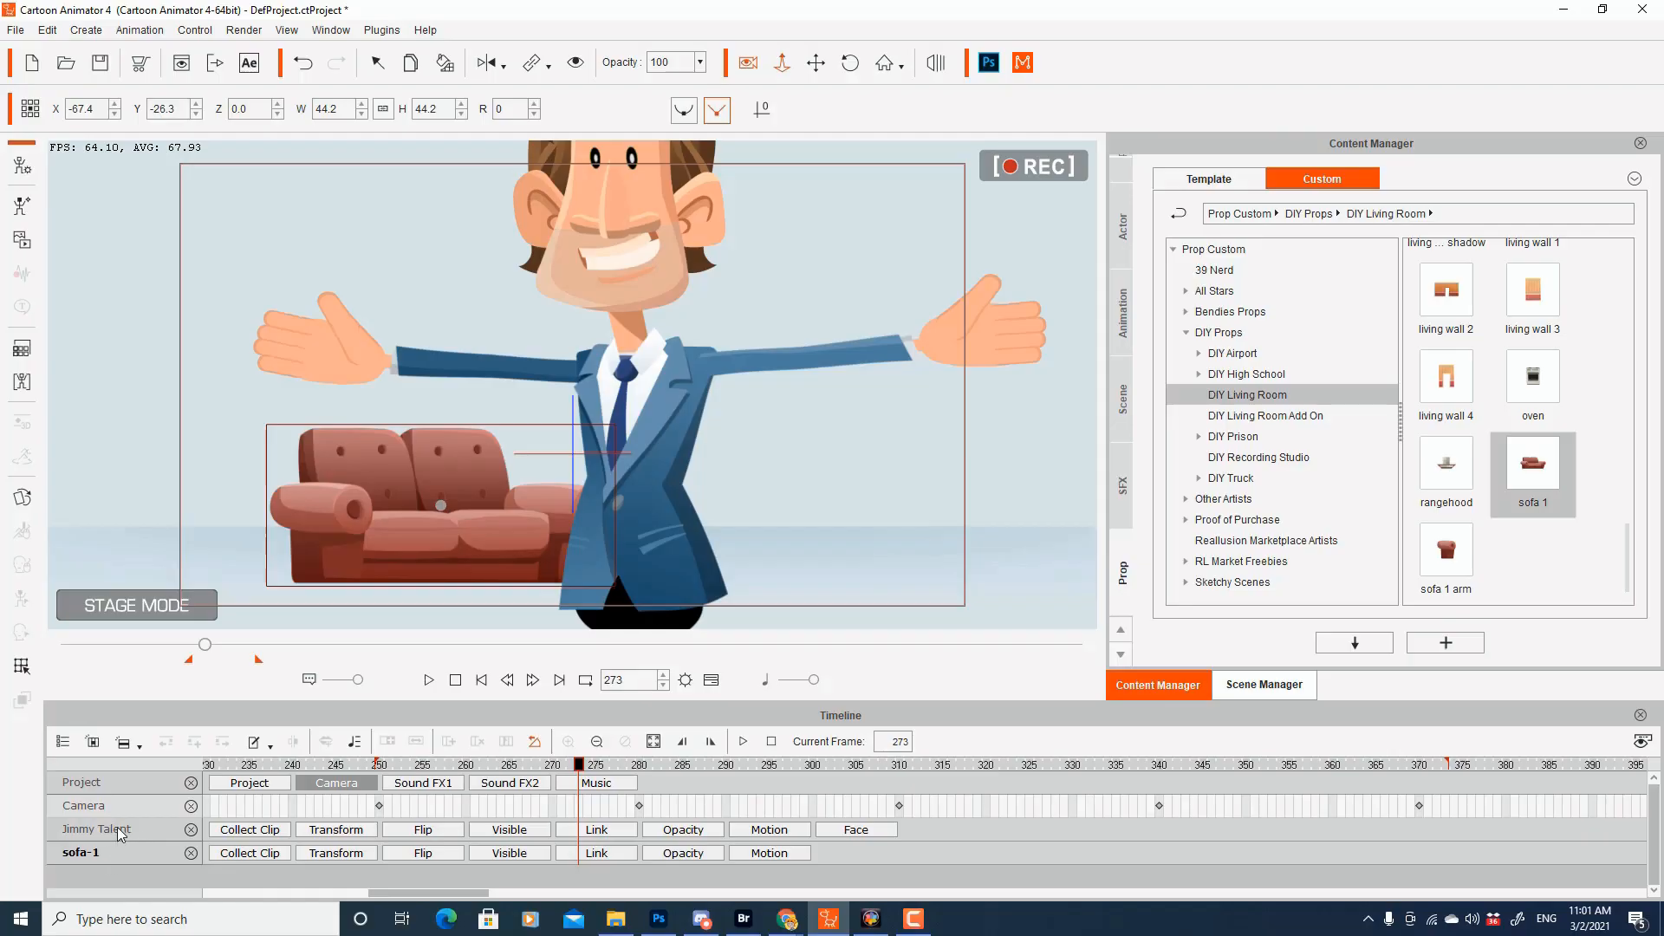
# Expand the Transform tracks for the Jimmy Talent and sofa 1 rows
pyautogui.click(336, 829)
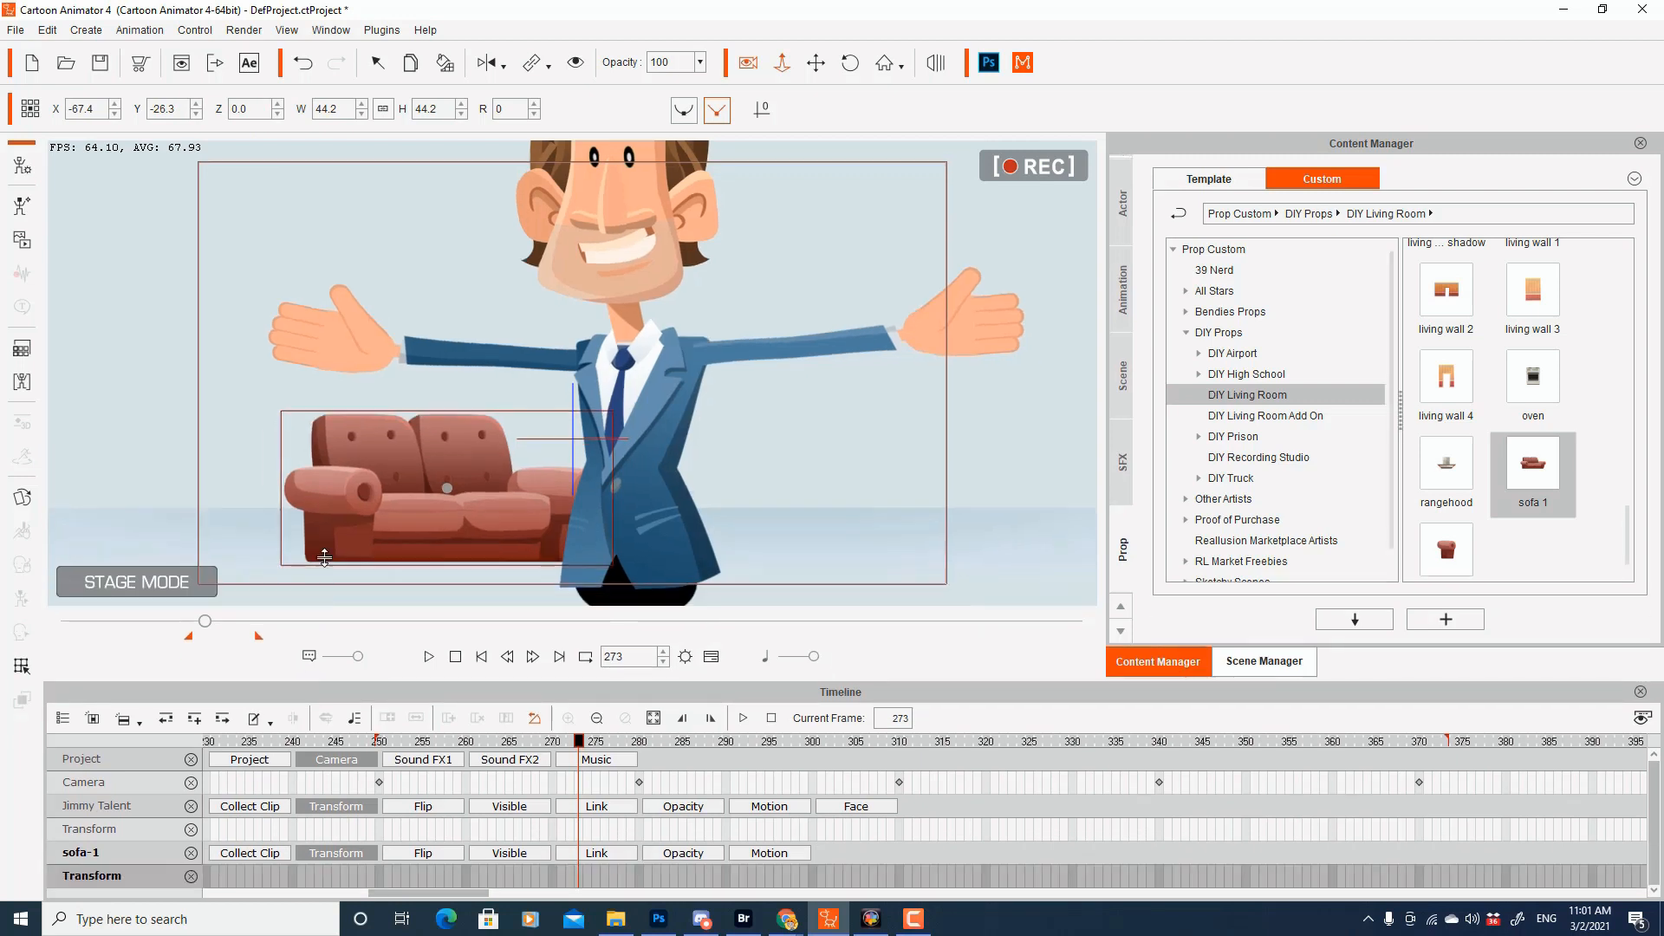
pyautogui.click(96, 805)
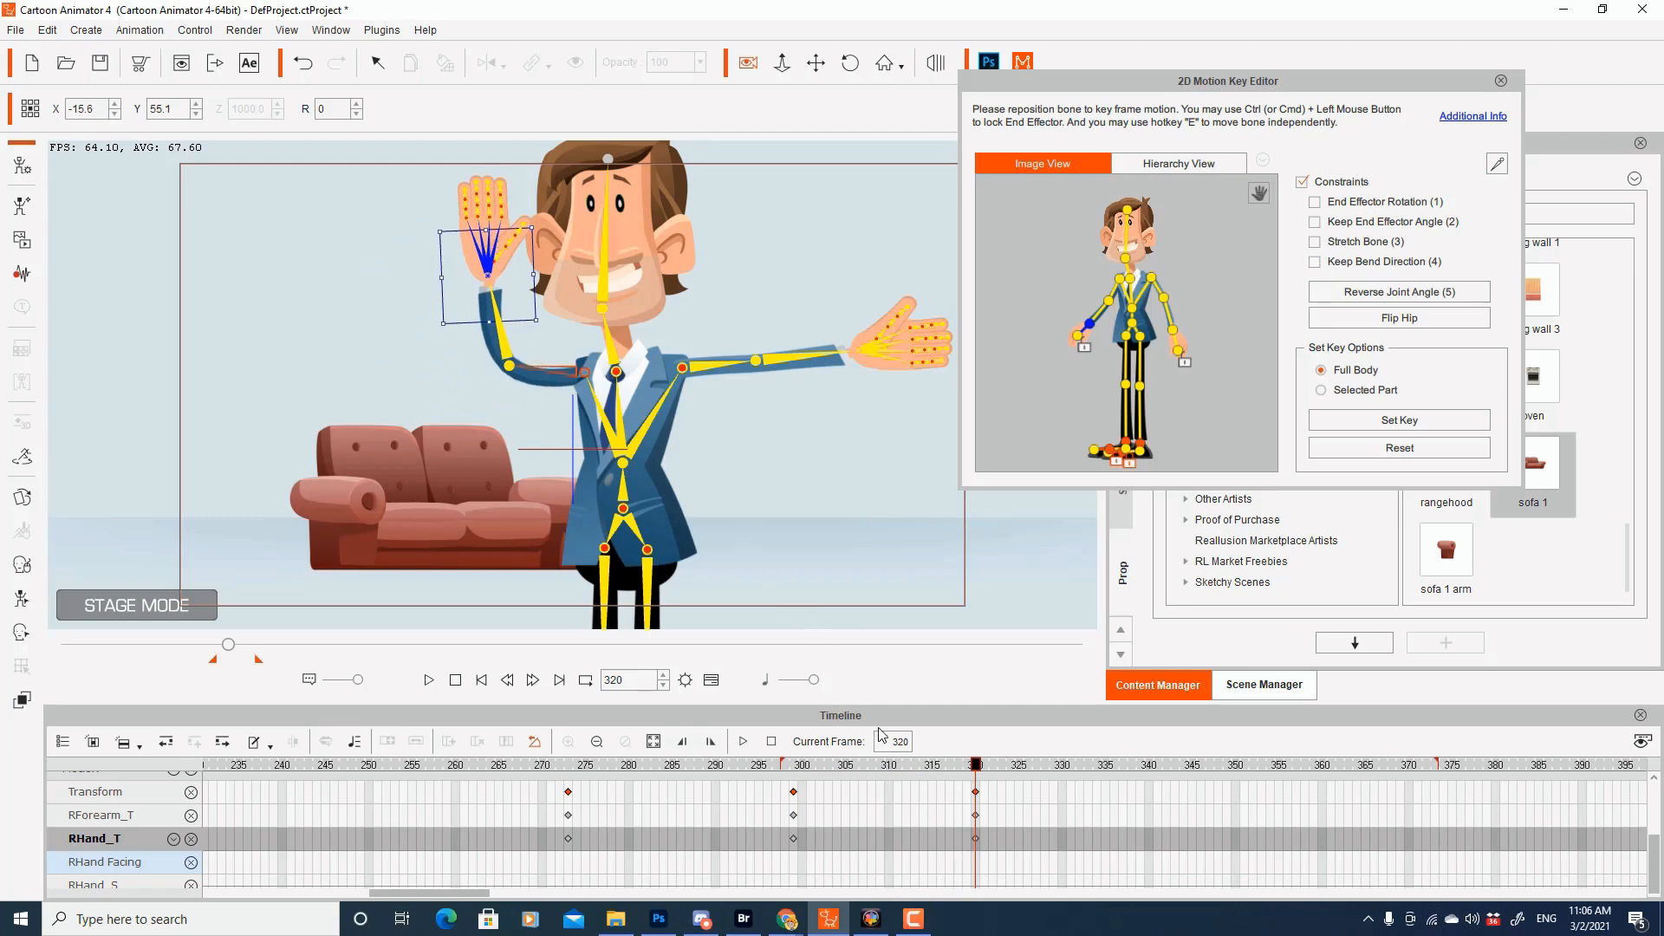
# Key right-hand poses for Jimmy Talent at frames 320 and 341
pyautogui.click(1144, 764)
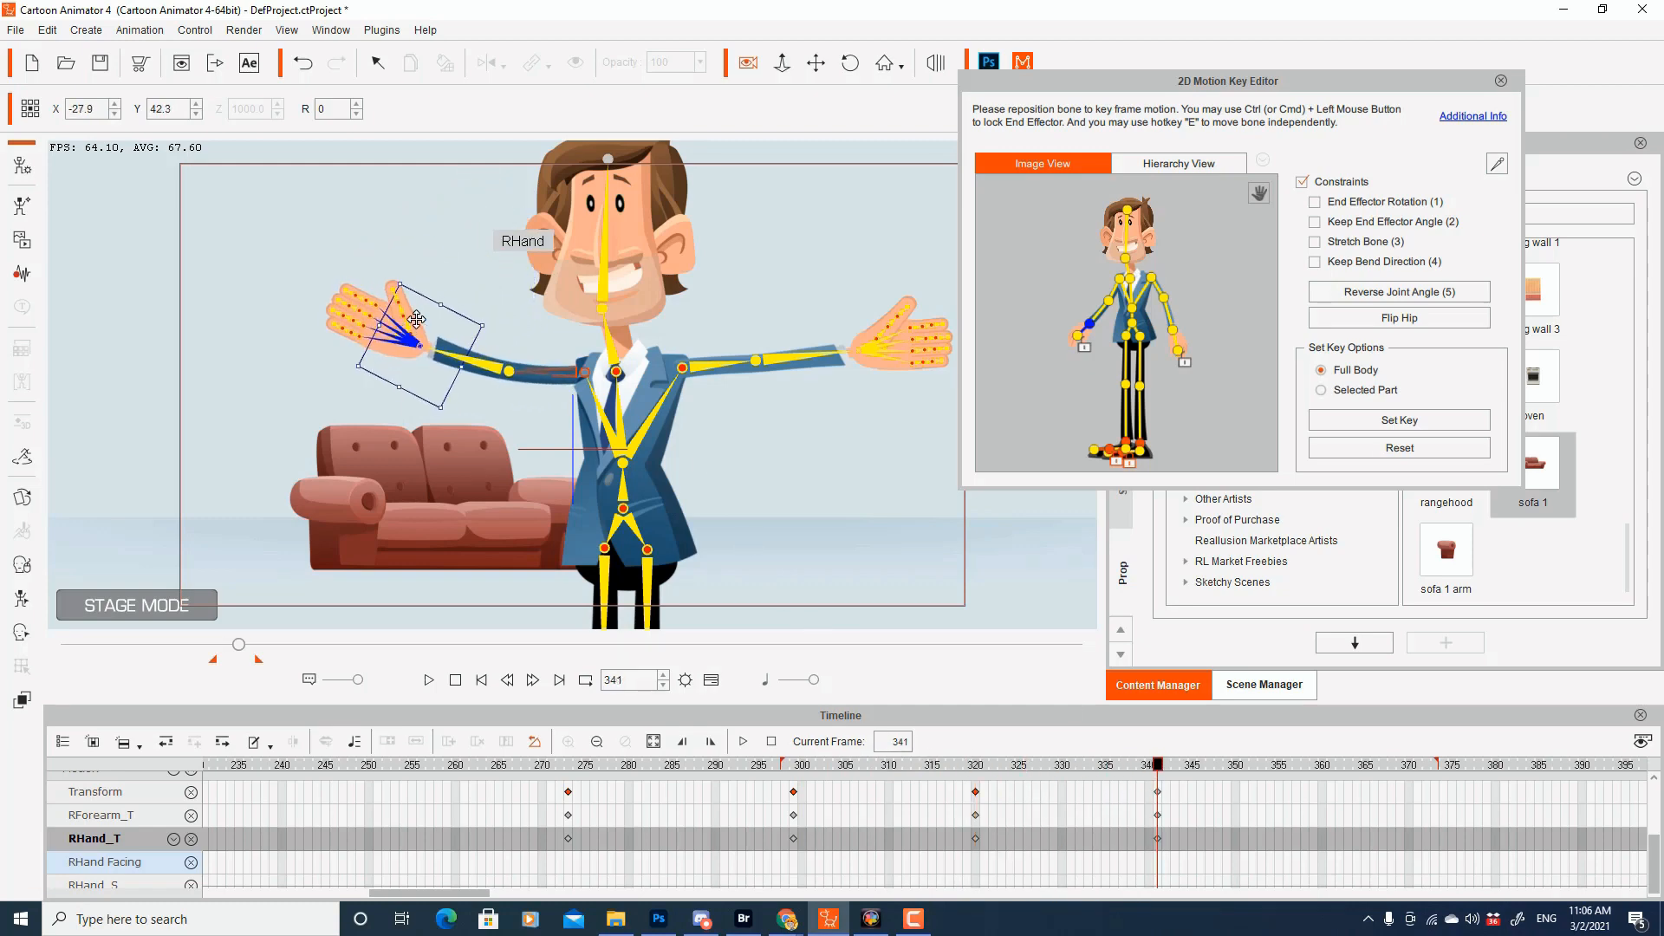
pyautogui.click(796, 764)
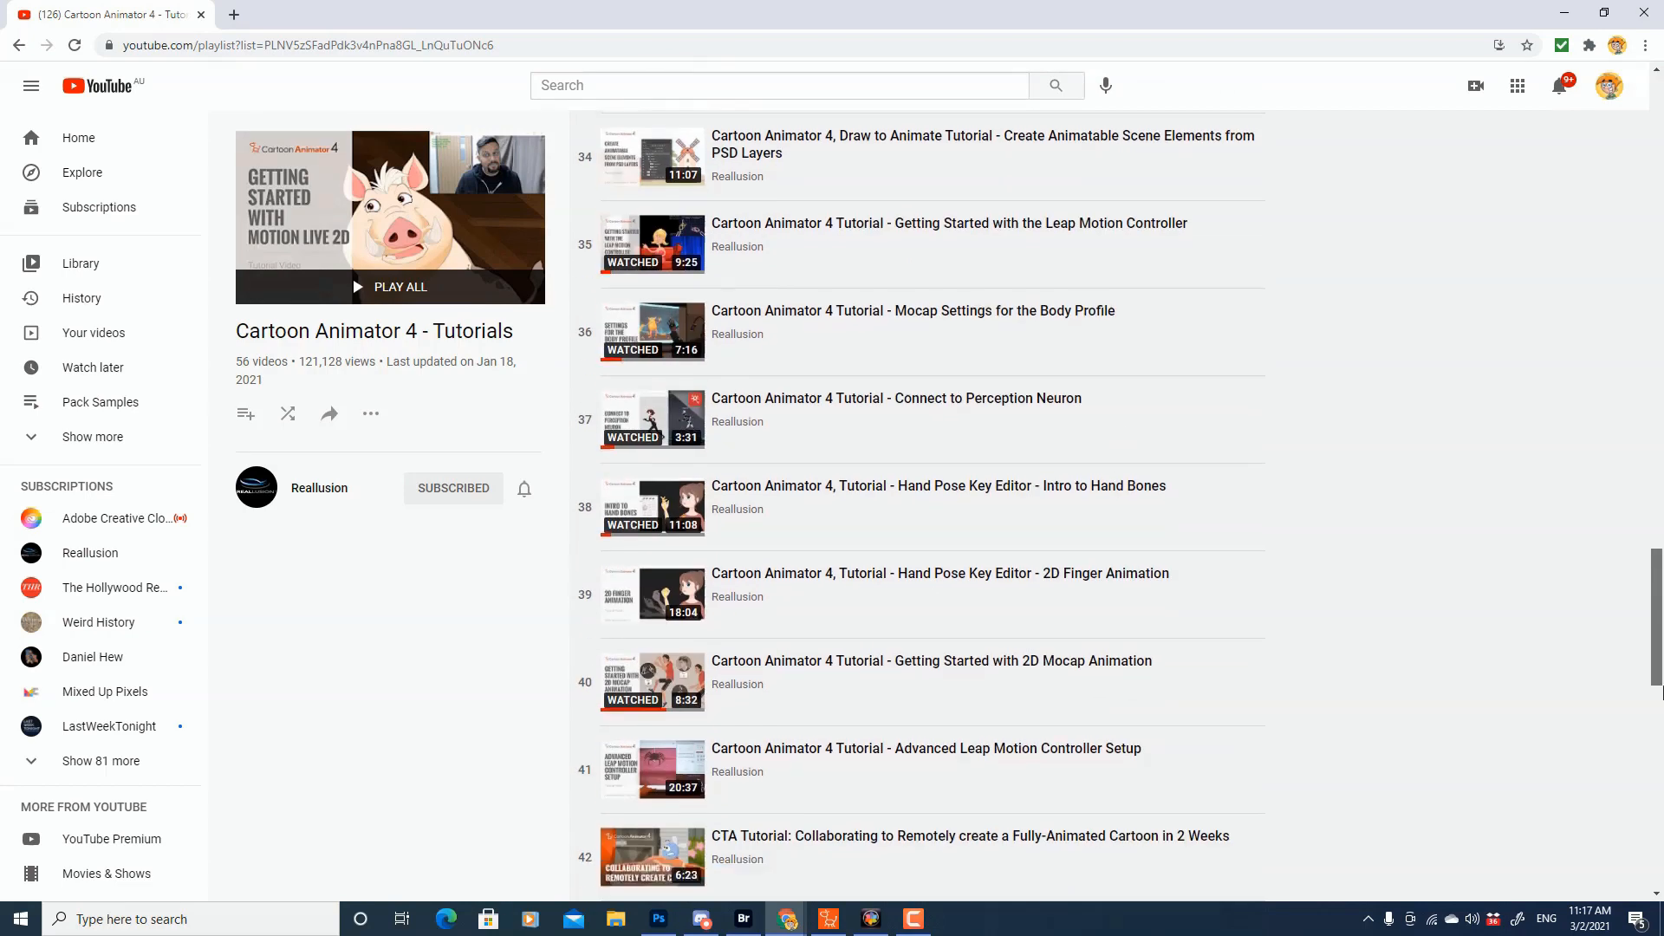
# Open playlist video 42, 'CTA Tutorial: Collaborating to Remotely create a Fully-Animated Cartoon in 2 Weeks'
pyautogui.scroll(-3)
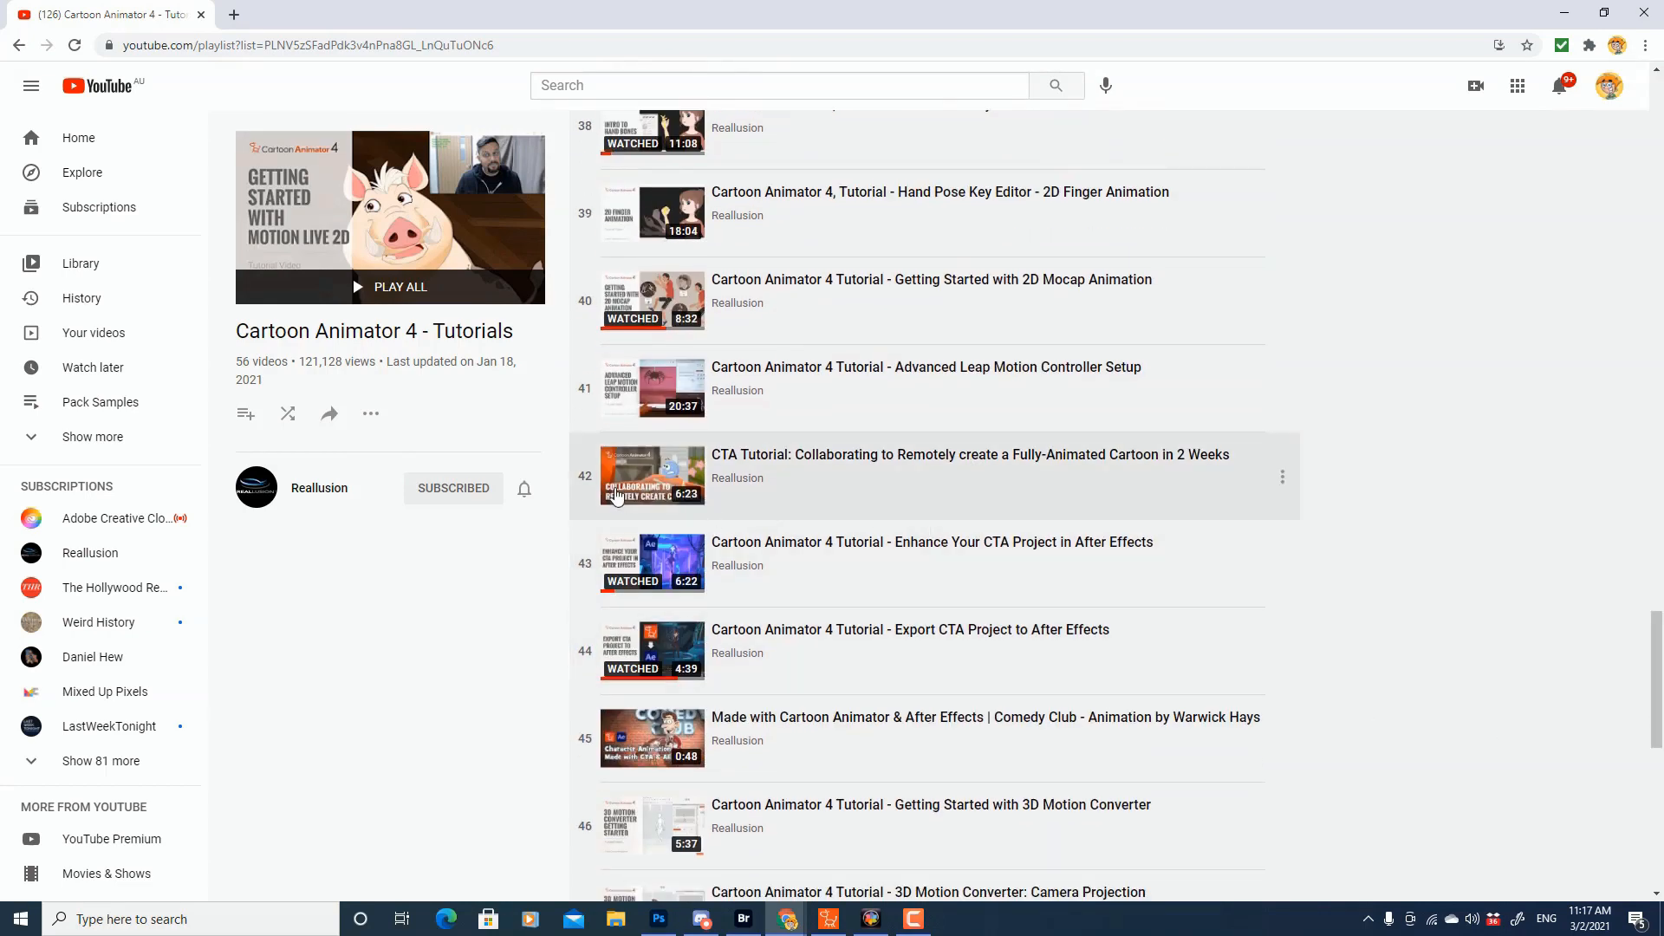
pyautogui.click(652, 476)
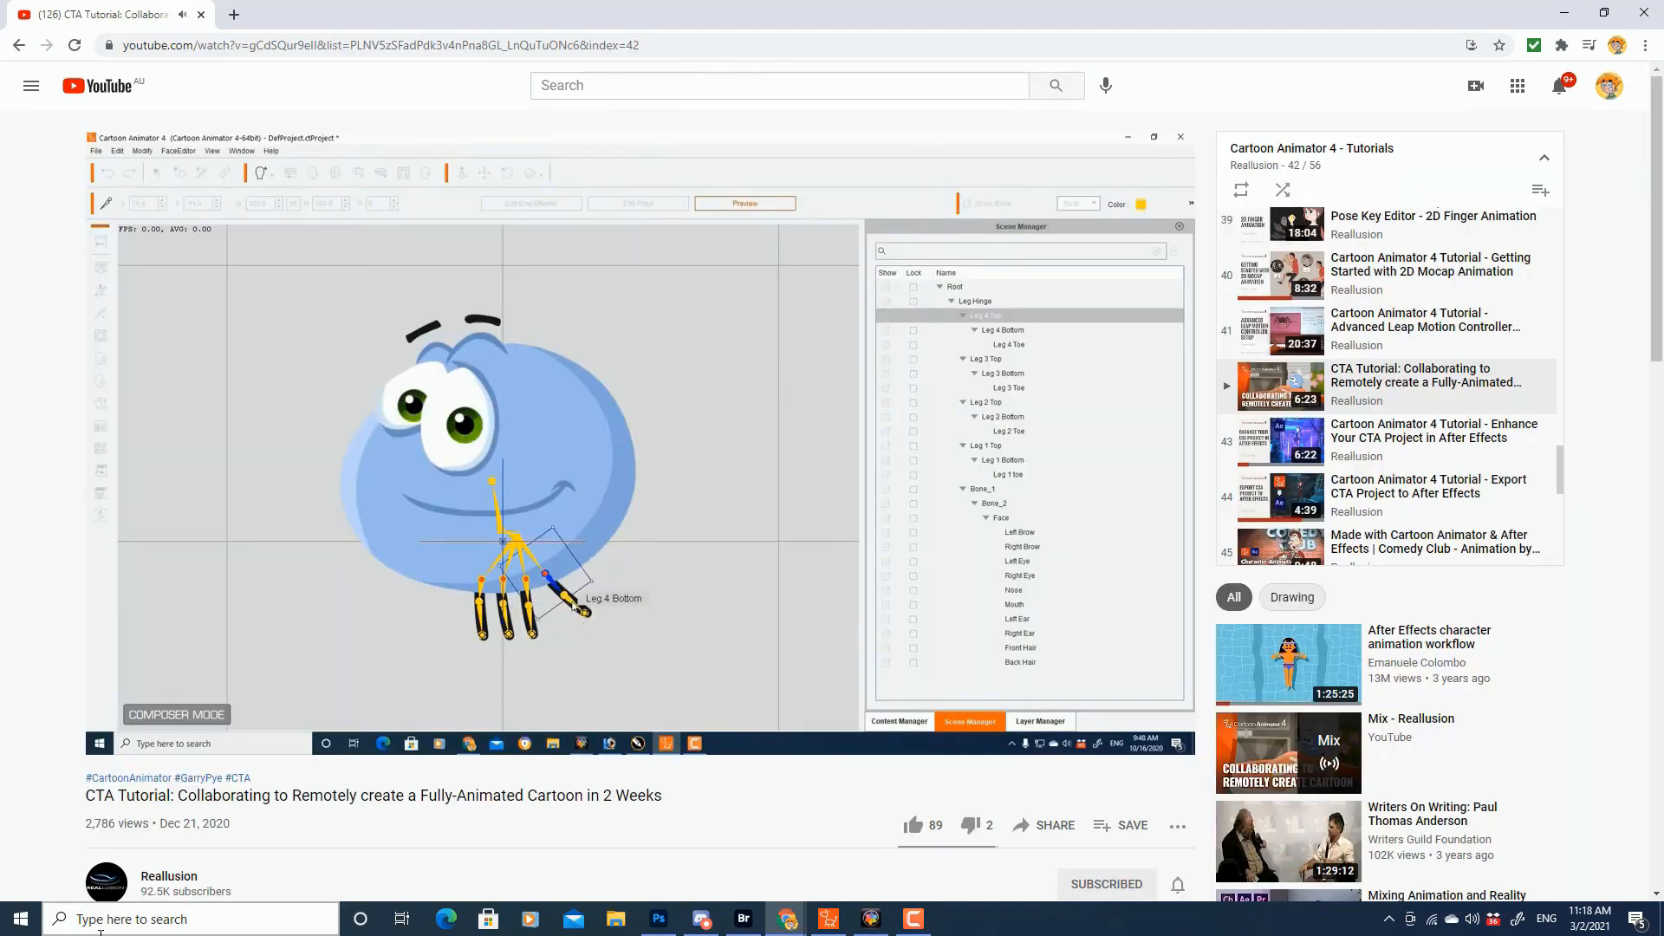